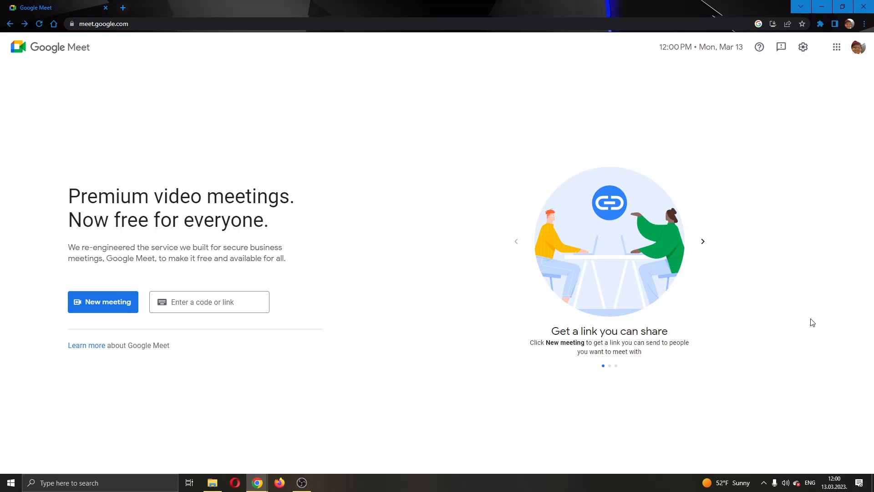
pyautogui.moveTo(49, 53)
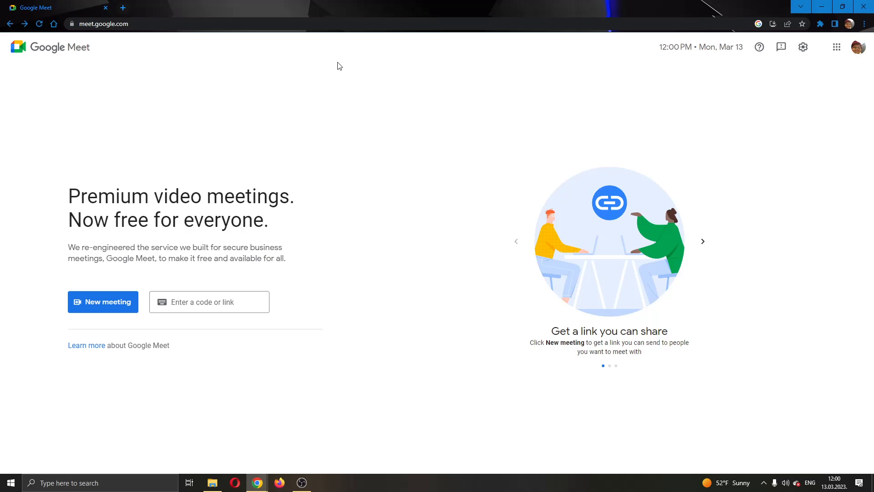
pyautogui.moveTo(555, 88)
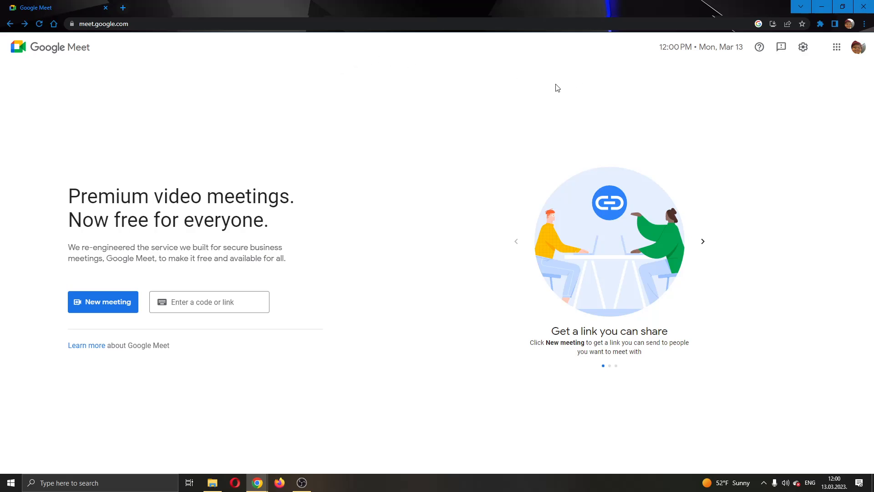
pyautogui.moveTo(549, 87)
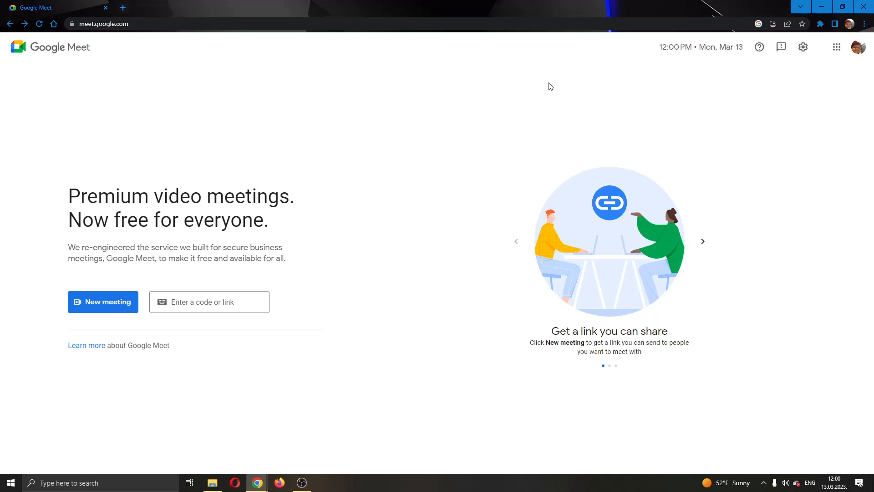
pyautogui.moveTo(544, 84)
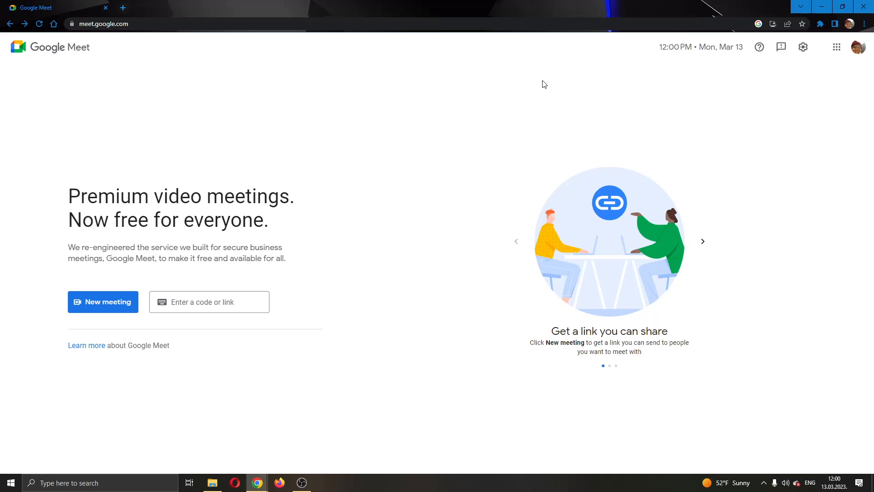
pyautogui.moveTo(533, 81)
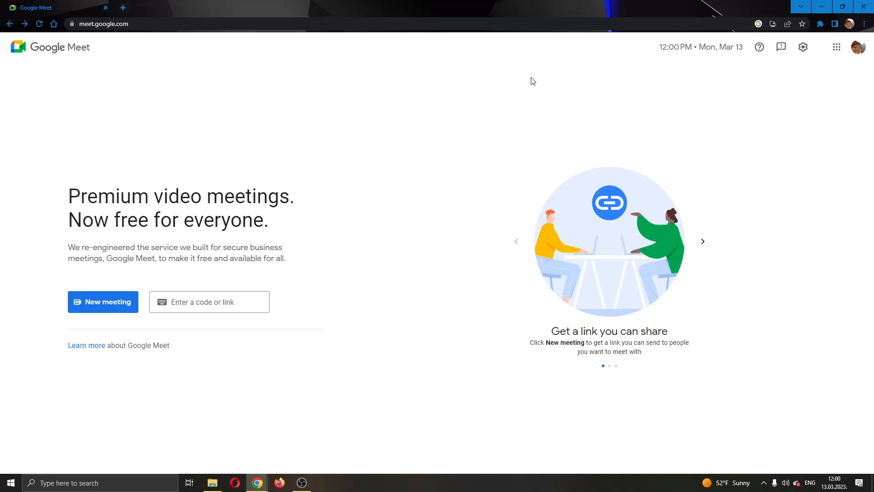
pyautogui.moveTo(532, 98)
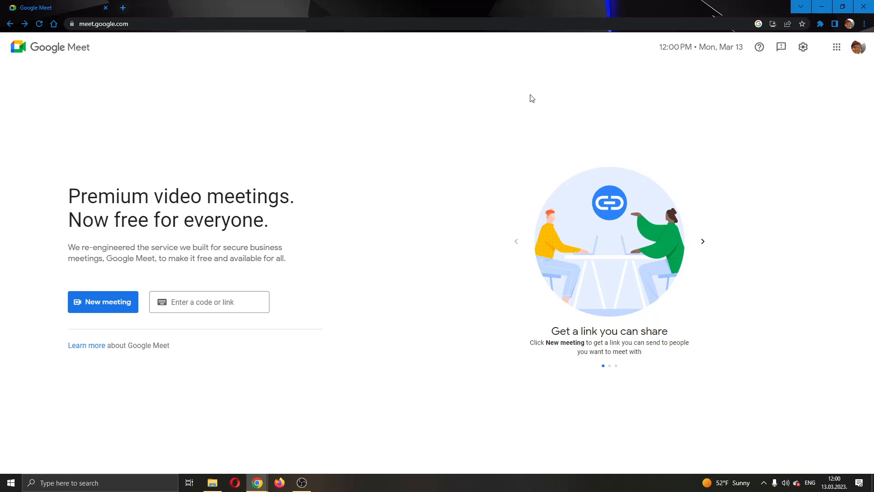
pyautogui.moveTo(570, 85)
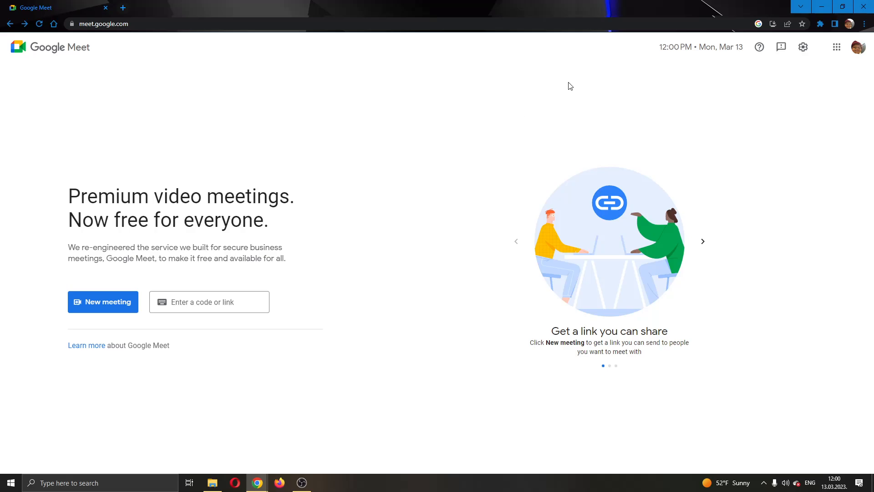
pyautogui.moveTo(483, 73)
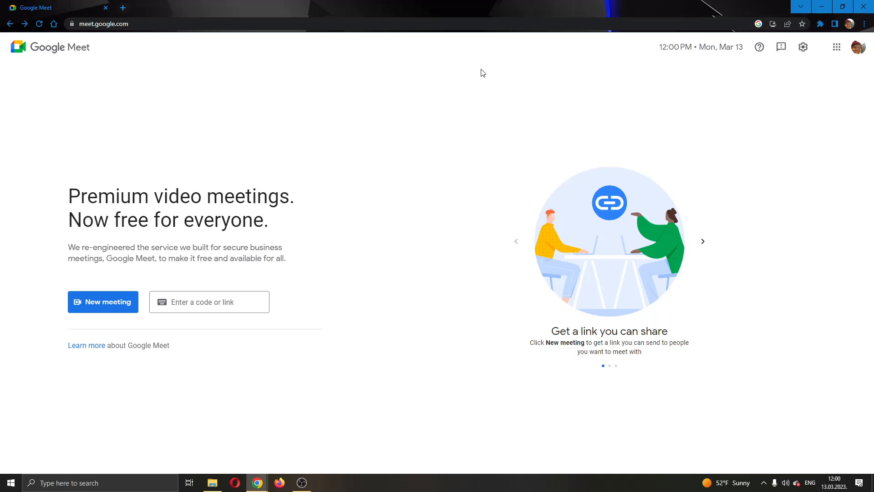
pyautogui.moveTo(492, 120)
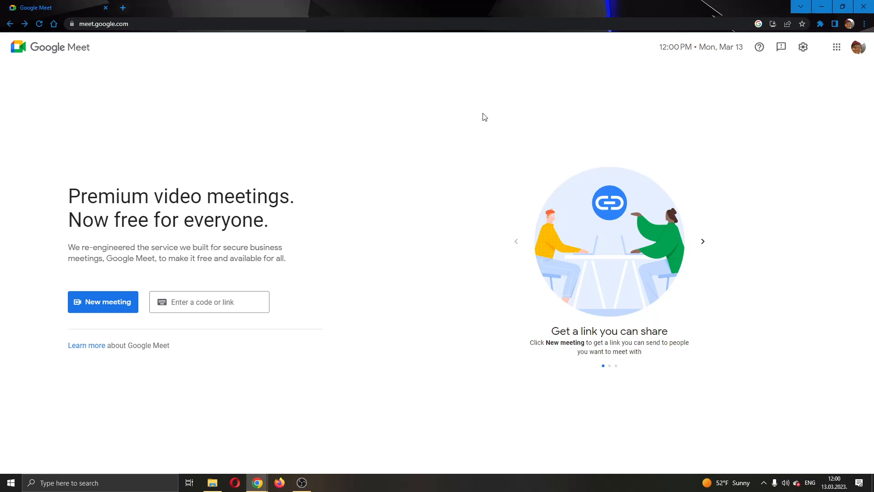
pyautogui.moveTo(201, 82)
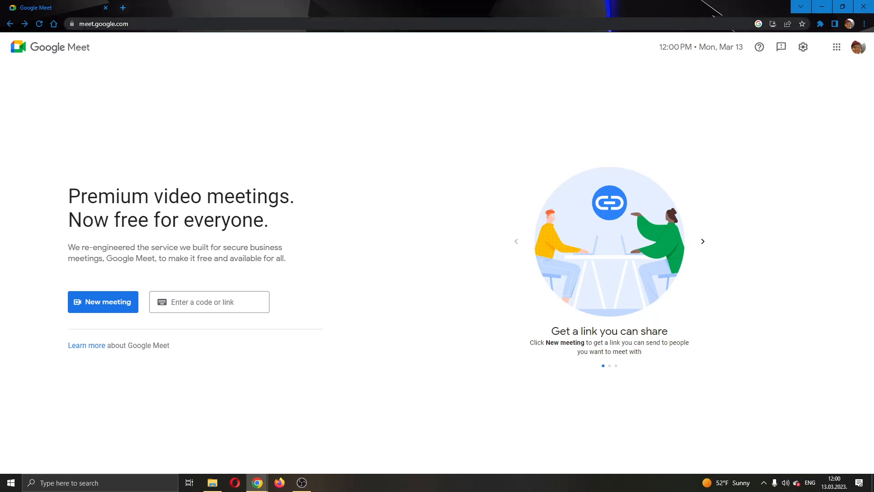
pyautogui.moveTo(250, 82)
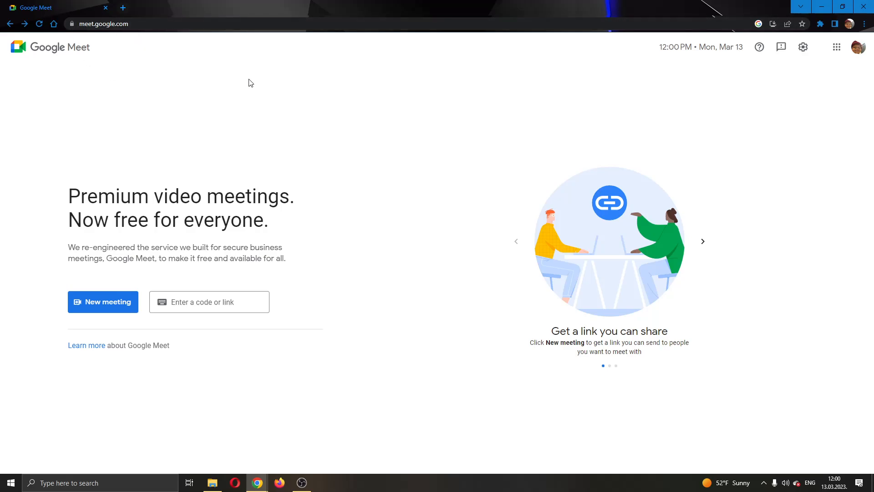
pyautogui.moveTo(659, 111)
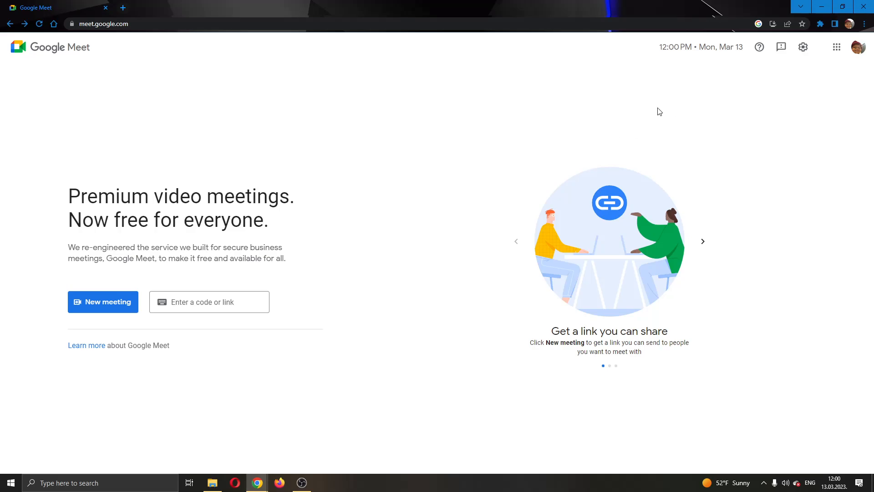
pyautogui.moveTo(492, 137)
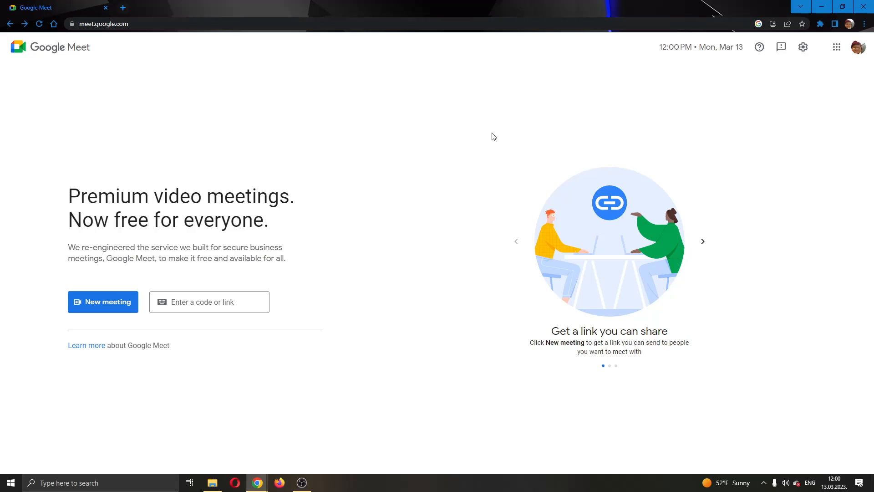
pyautogui.moveTo(642, 186)
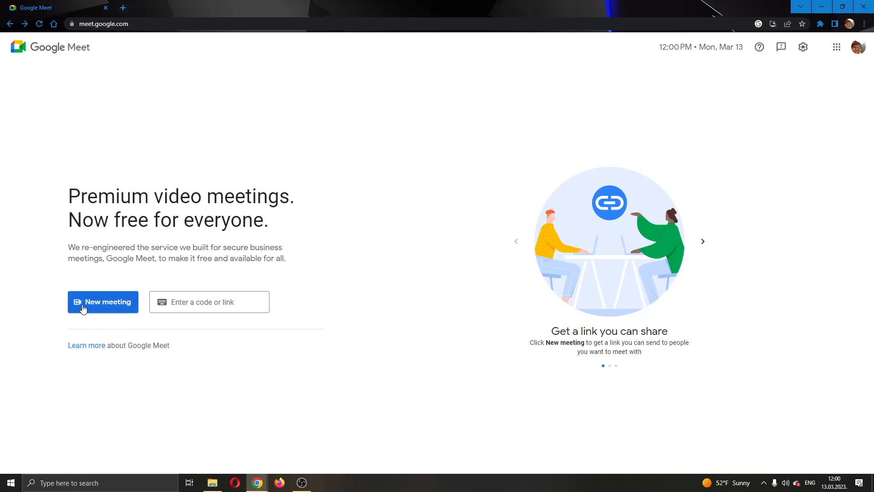
# Reveal the New meeting choices: create for later, start instantly, or schedule in Calendar
pyautogui.click(209, 301)
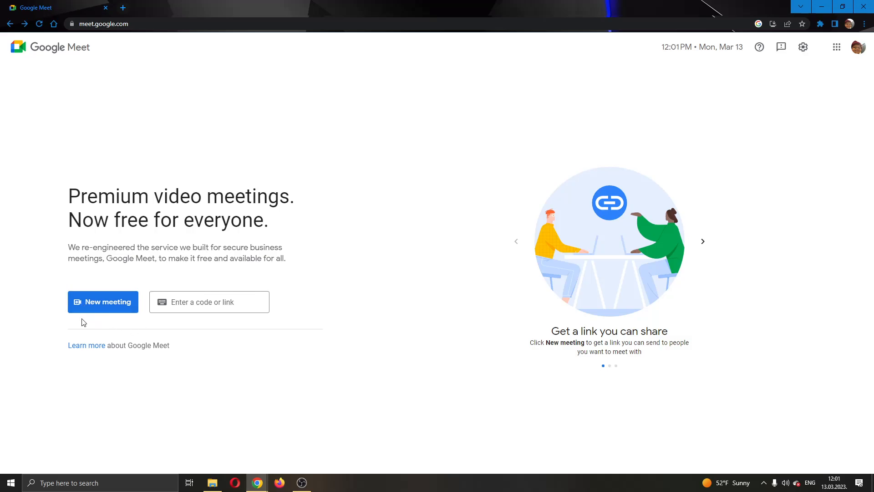
pyautogui.click(102, 302)
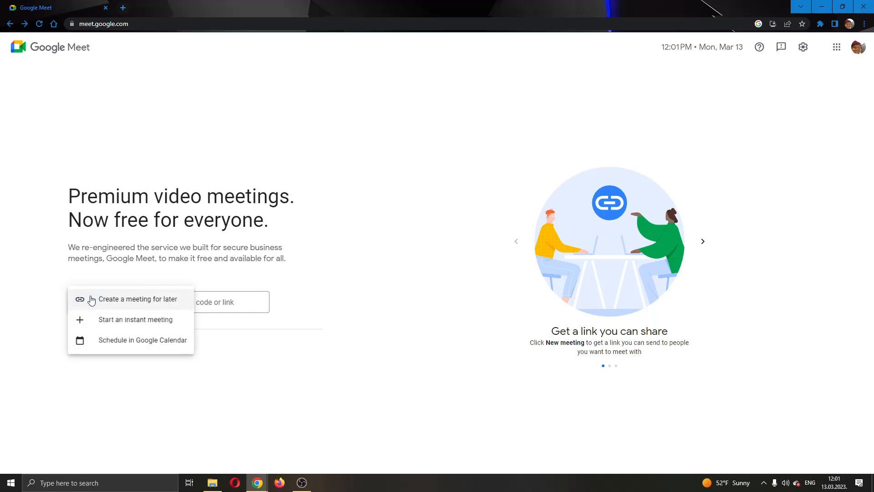
pyautogui.moveTo(119, 325)
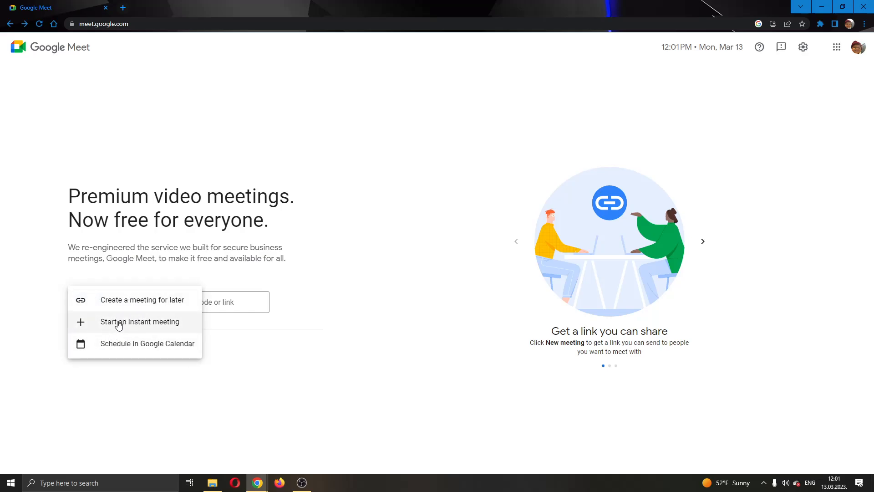
pyautogui.moveTo(136, 317)
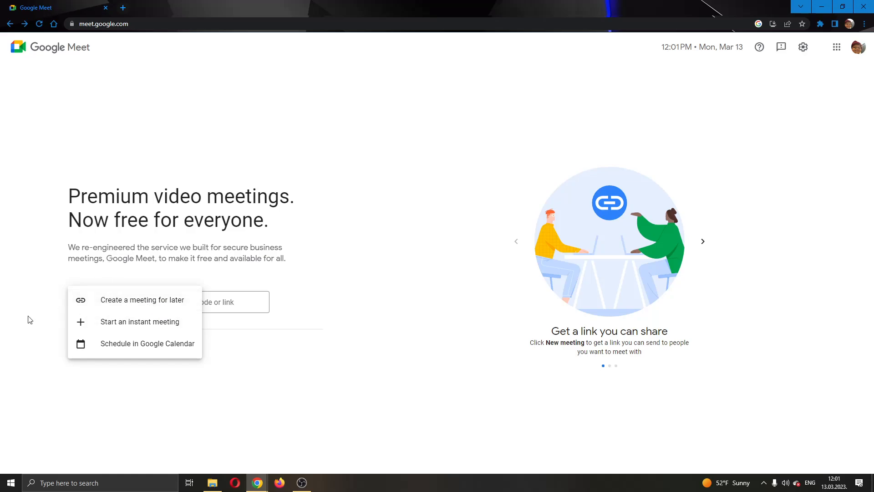
pyautogui.moveTo(14, 315)
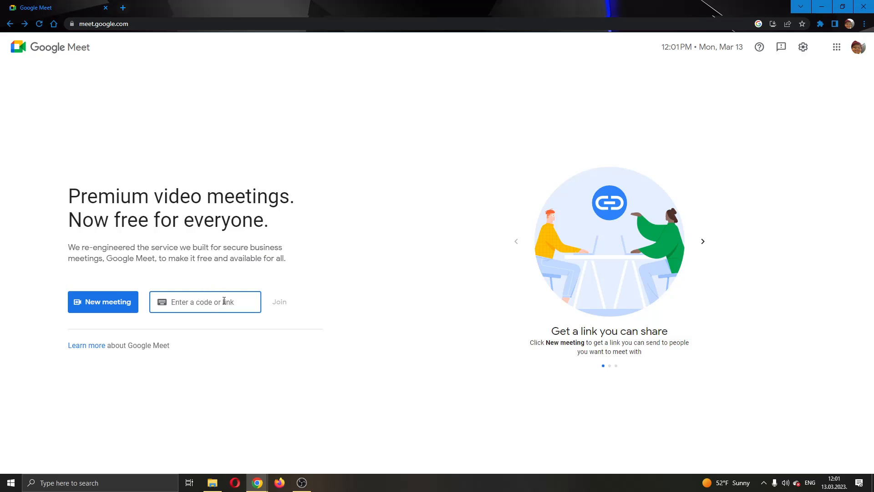
pyautogui.moveTo(274, 304)
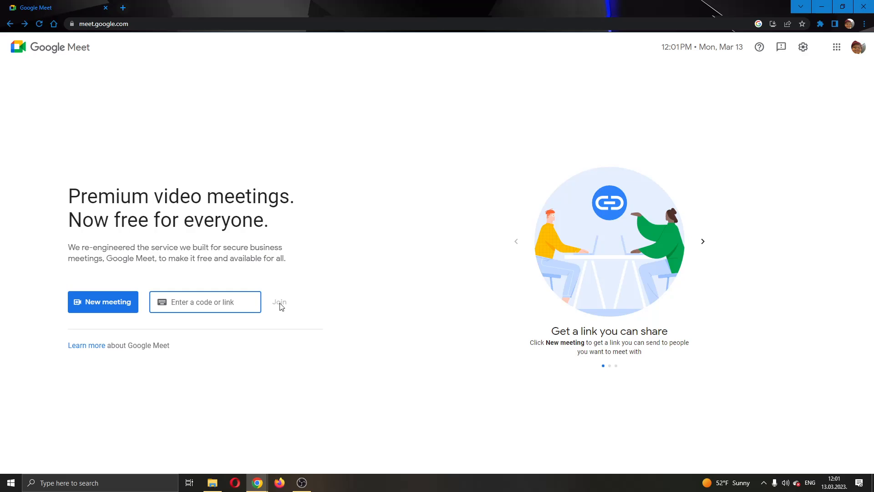
pyautogui.moveTo(396, 287)
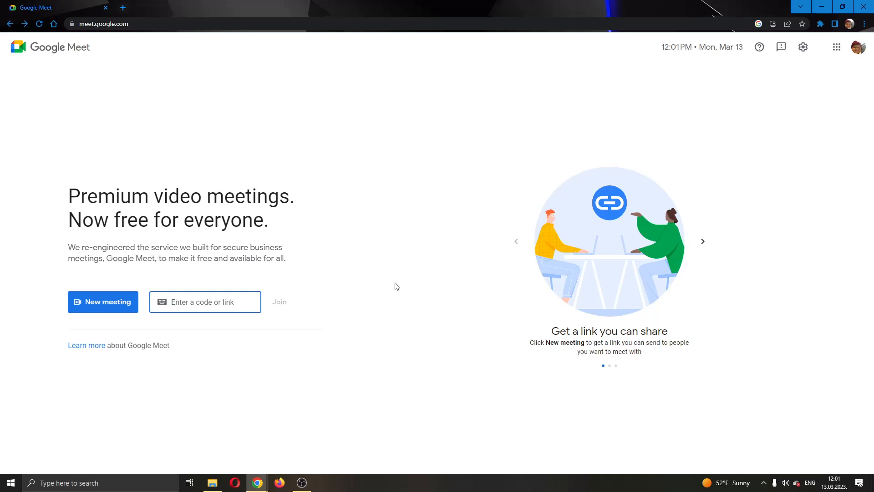
# Focus the 'Enter a code or link' field so the Join button appears
pyautogui.click(204, 301)
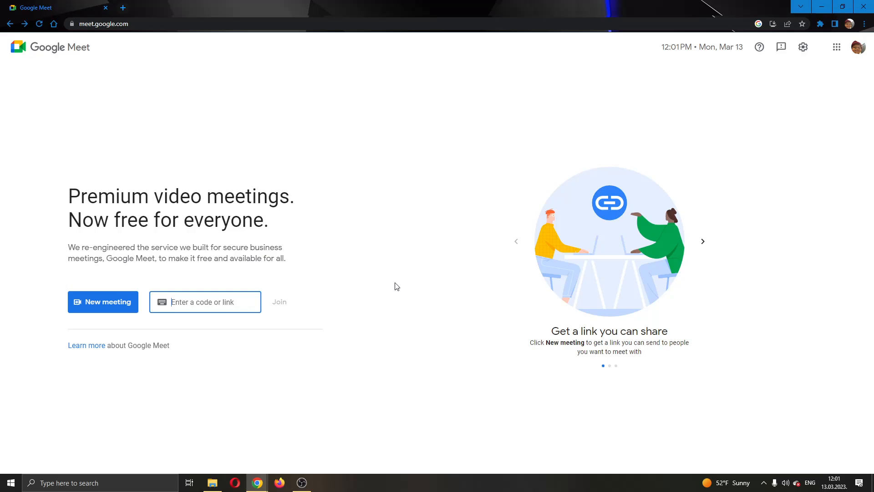